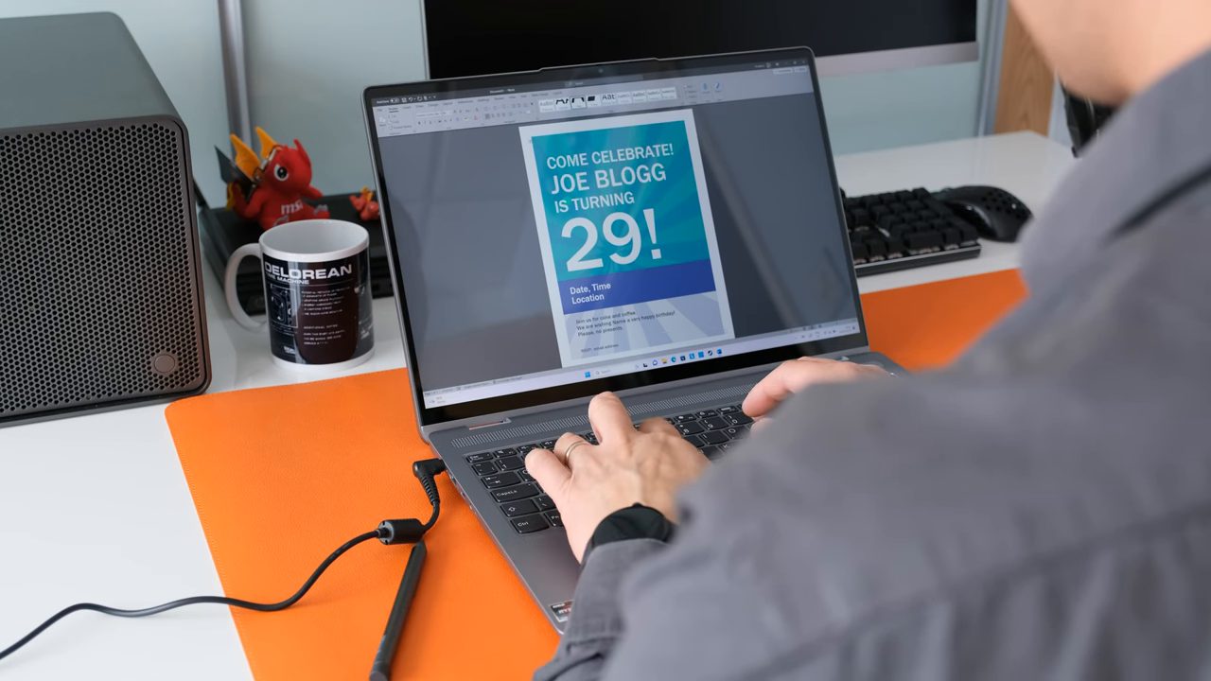
# - Type 'IdeaPad Flex 5' into the first slide's title placeholder after 'Lenovo'
pyautogui.write('s')
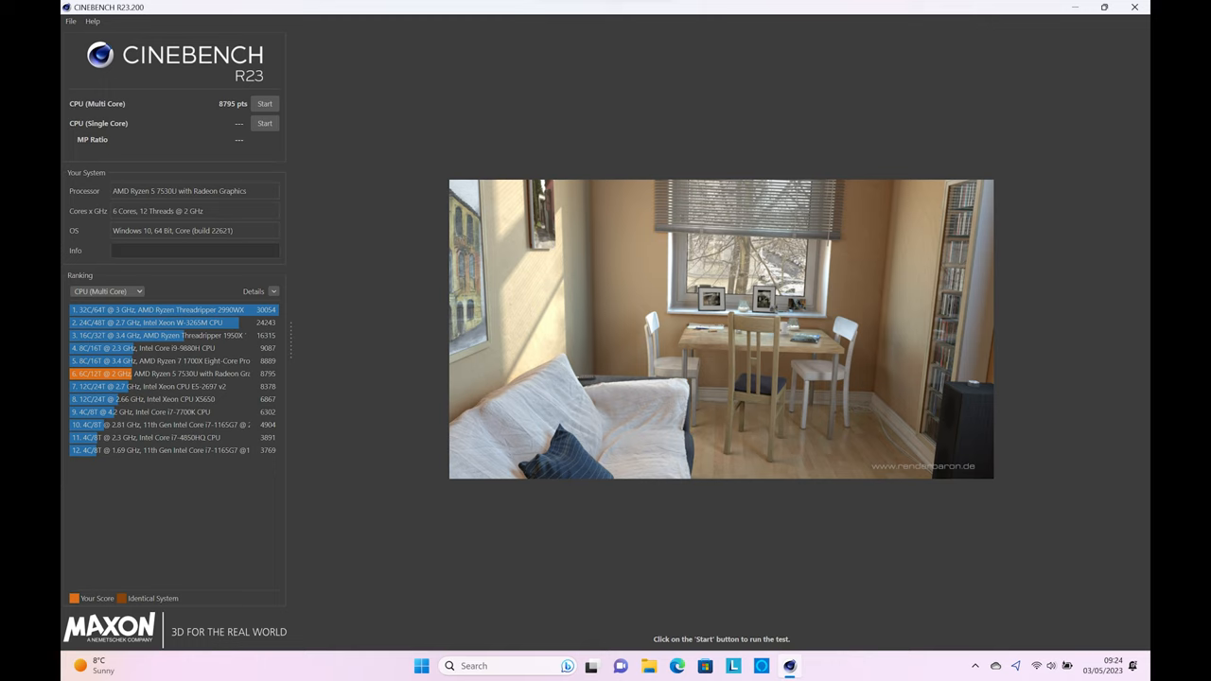
pyautogui.click(265, 123)
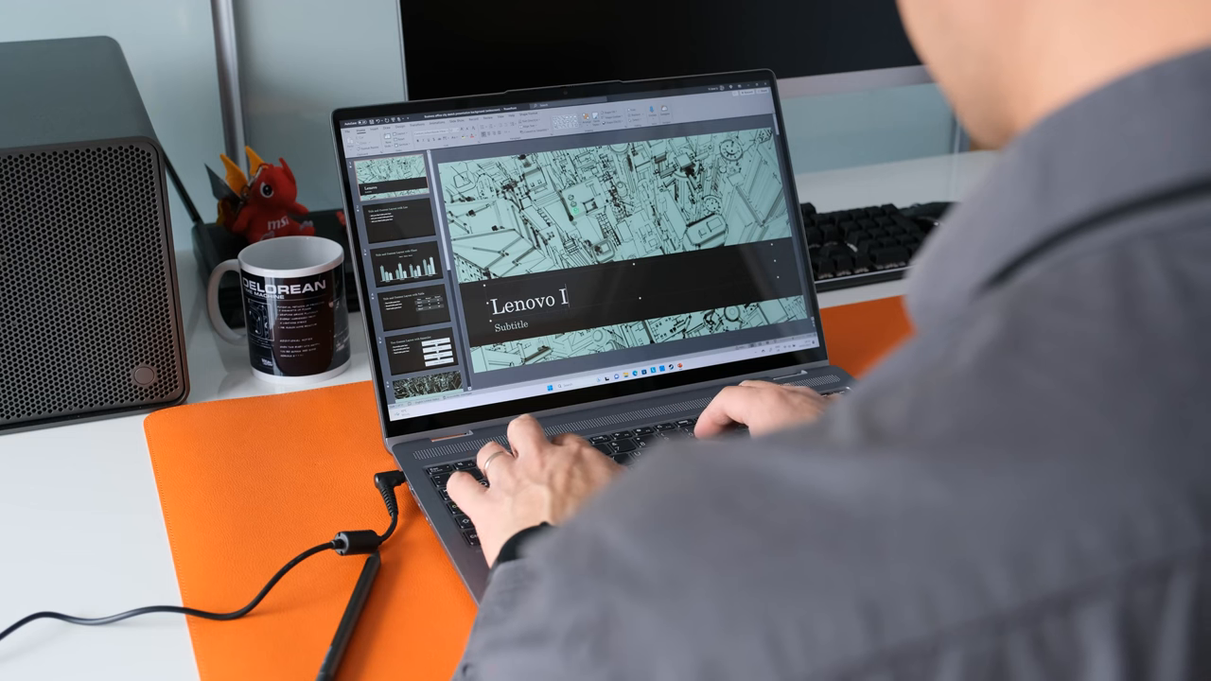
pyautogui.write('deaPad')
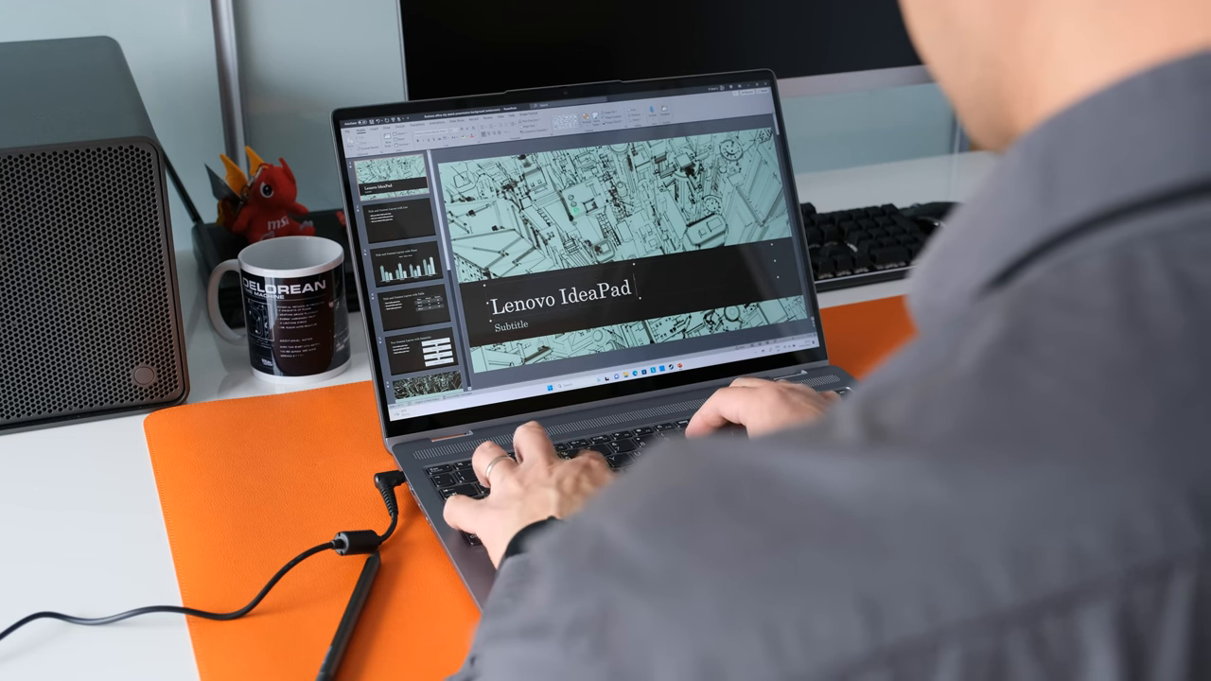
pyautogui.write('Flex 5')
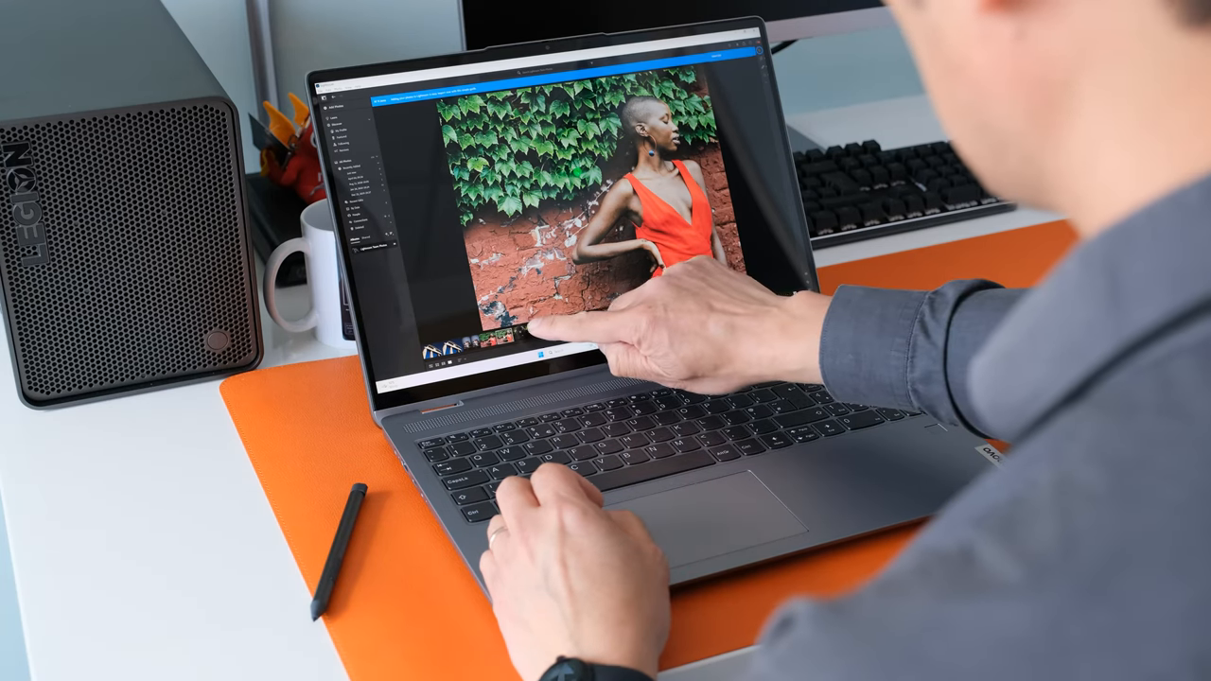
# - Open the gorilla photo from the Photos filmstrip in place of the ivy-wall portrait
pyautogui.click(530, 328)
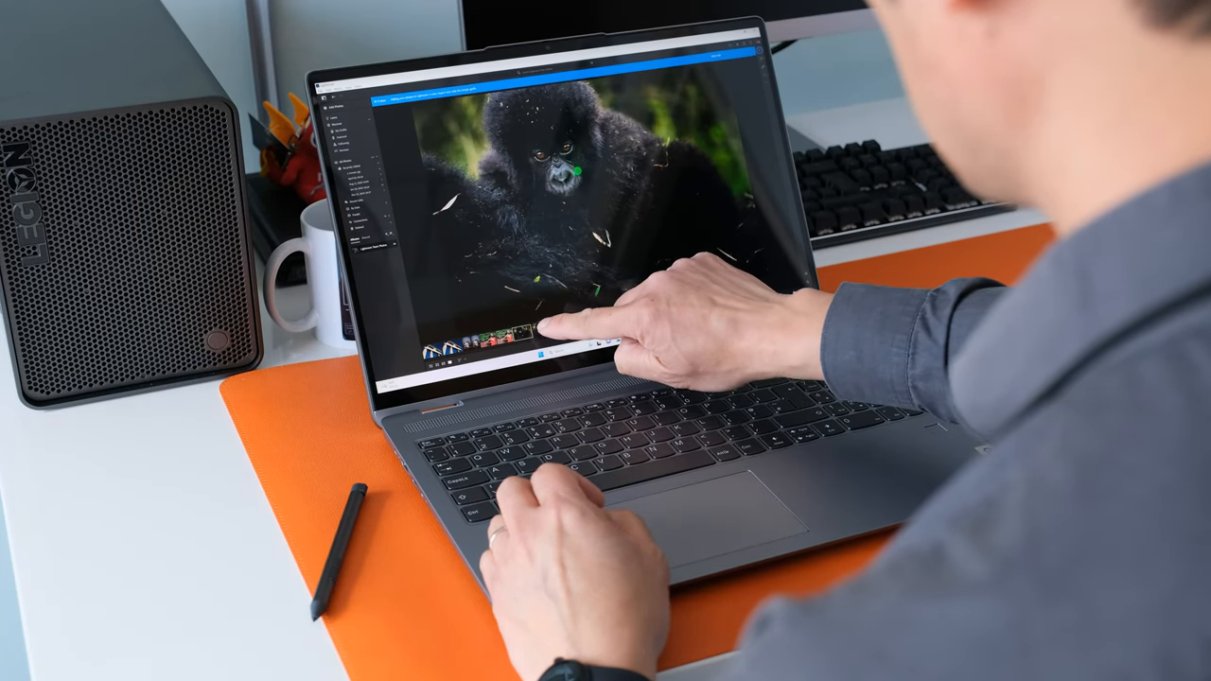